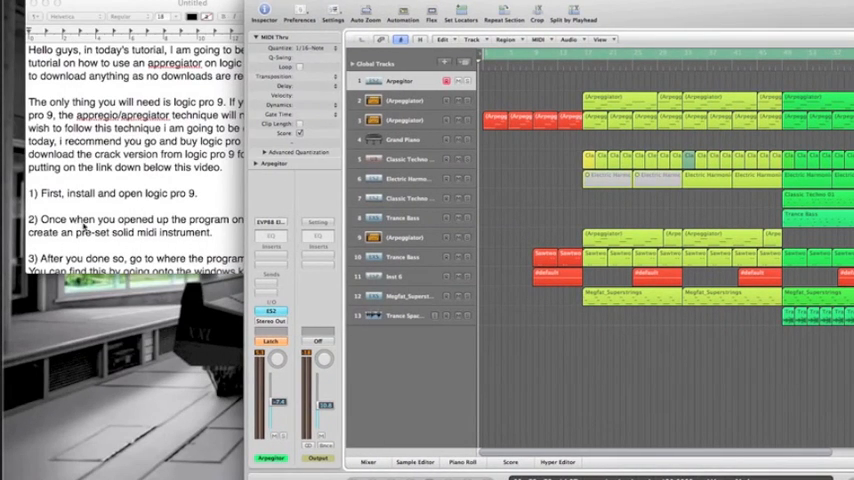
# Scroll the tutorial note to the numbered steps and highlight the opening words of step two
pyautogui.scroll(-3)
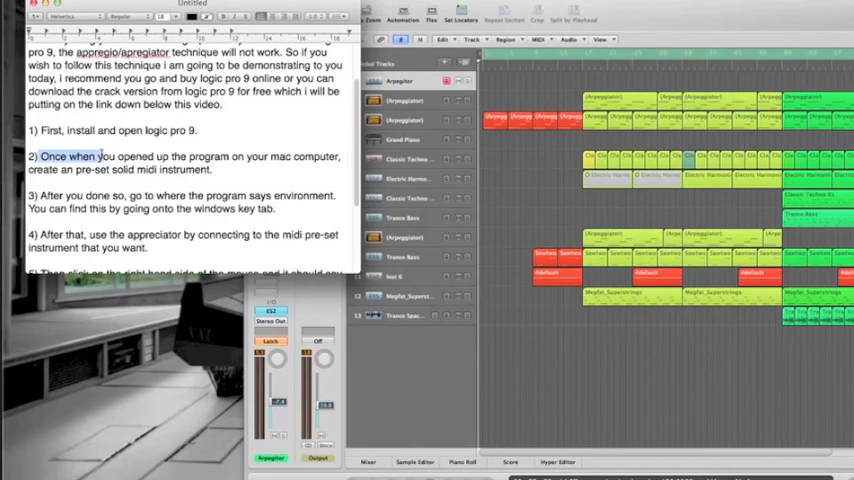
pyautogui.moveTo(40, 156); pyautogui.dragTo(225, 169)
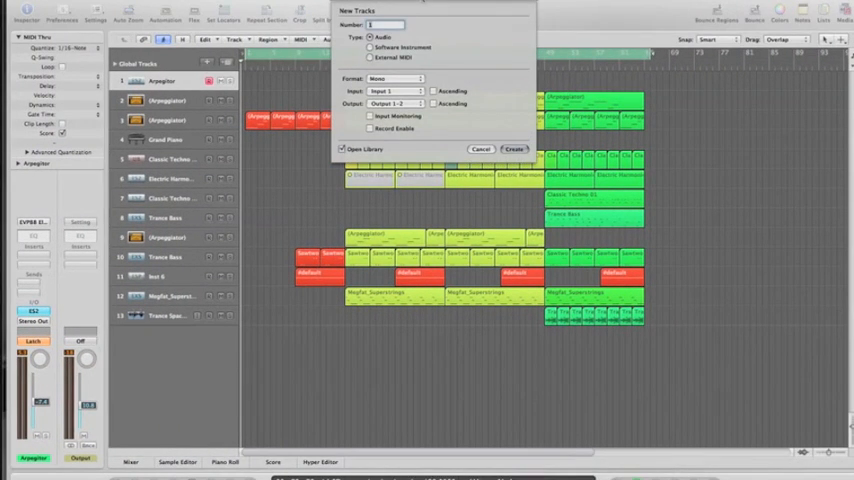
# Create two Software Instrument tracks through the New Tracks dialog, adding the EVP88 Electric Piano
pyautogui.click(371, 47)
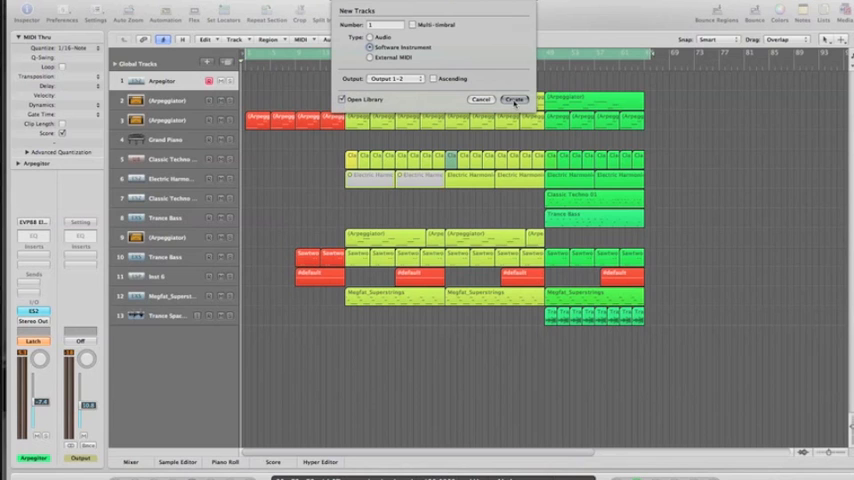
pyautogui.click(514, 100)
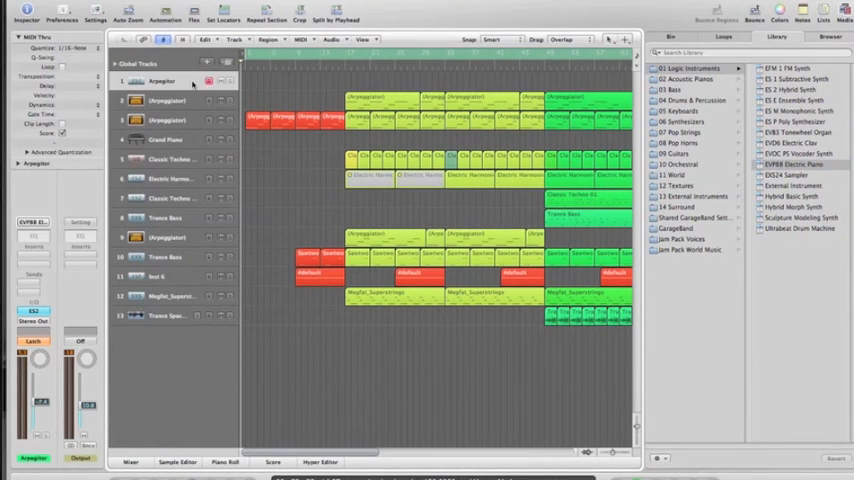
pyautogui.click(207, 62)
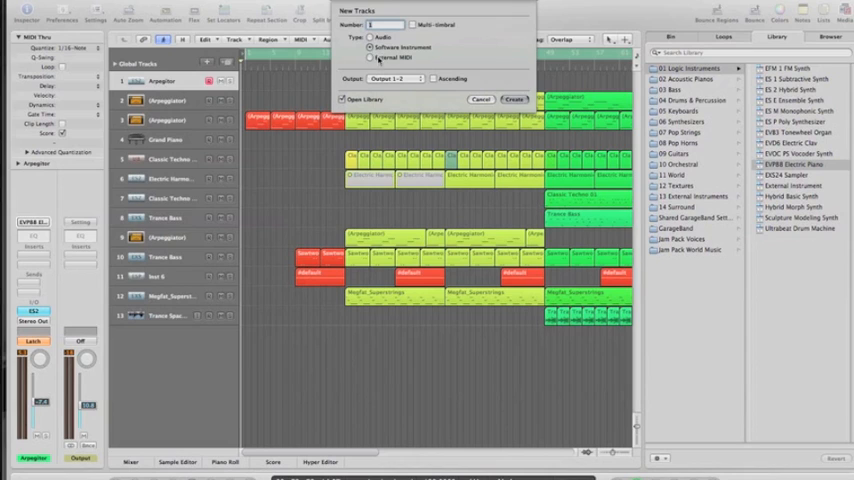
pyautogui.click(371, 47)
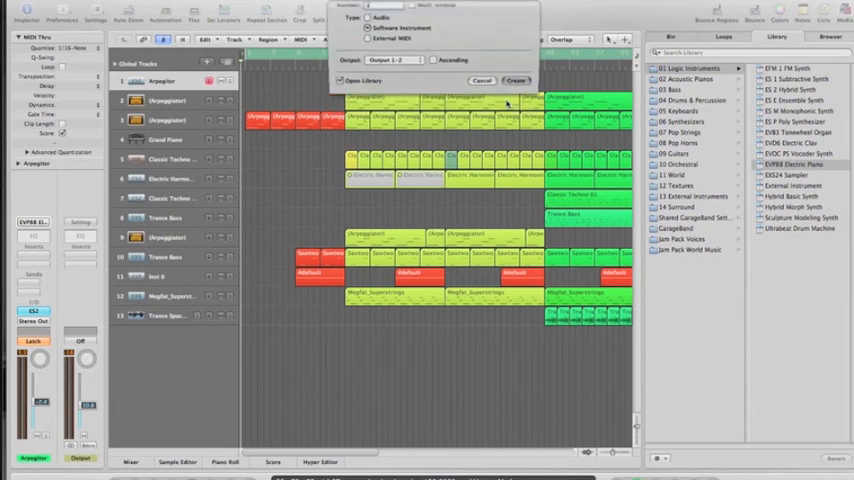
pyautogui.click(516, 80)
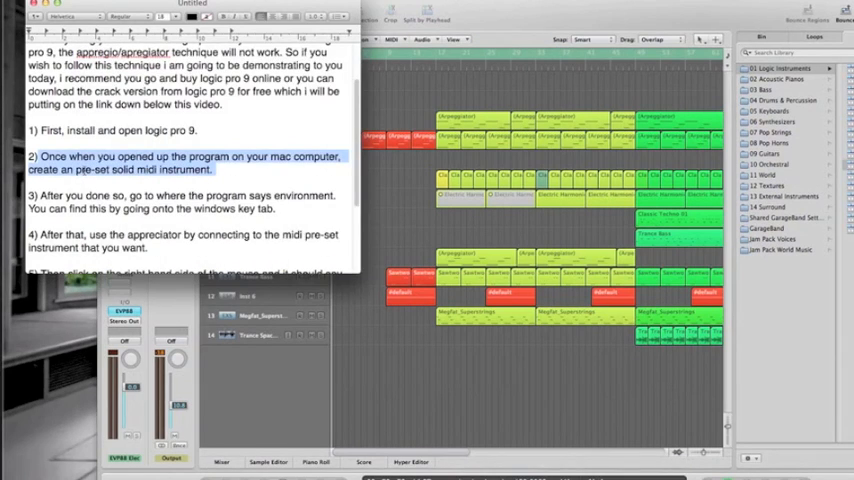
# Scroll the TextEdit note down through the numbered steps toward step three
pyautogui.scroll(-3)
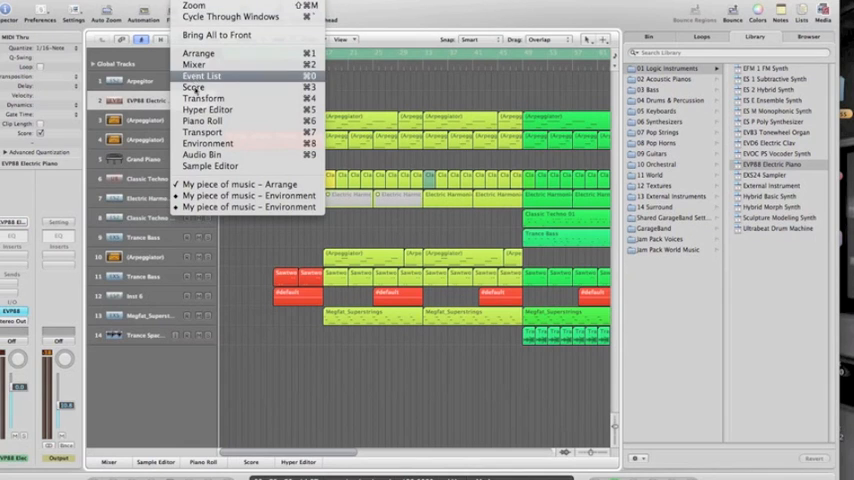
# Bring up the track header's reassign options, create an instrument track and select the electric piano track
pyautogui.click(194, 64)
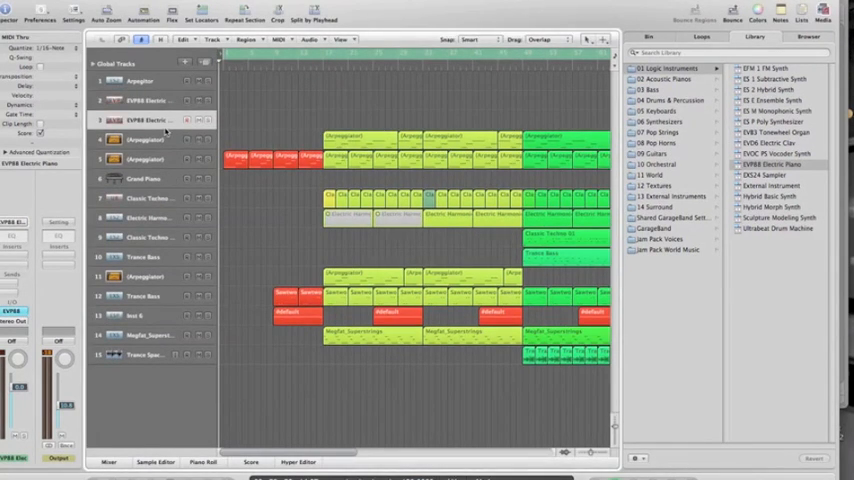
pyautogui.rightClick(150, 120)
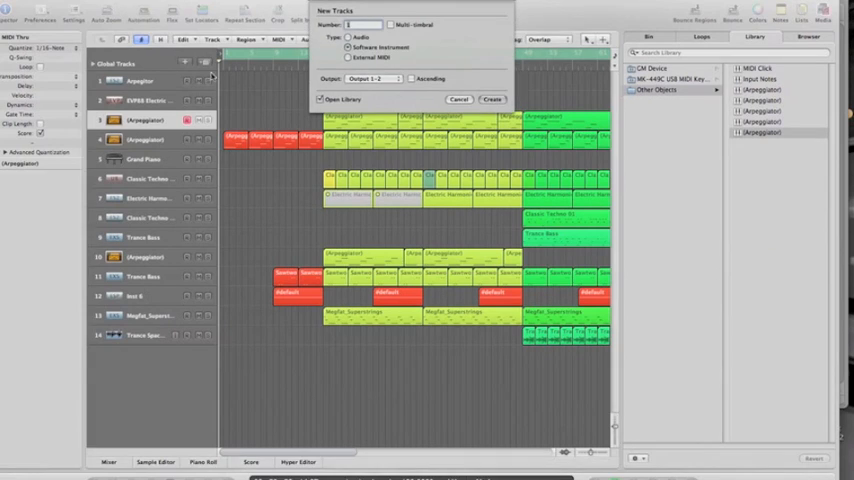
pyautogui.click(491, 99)
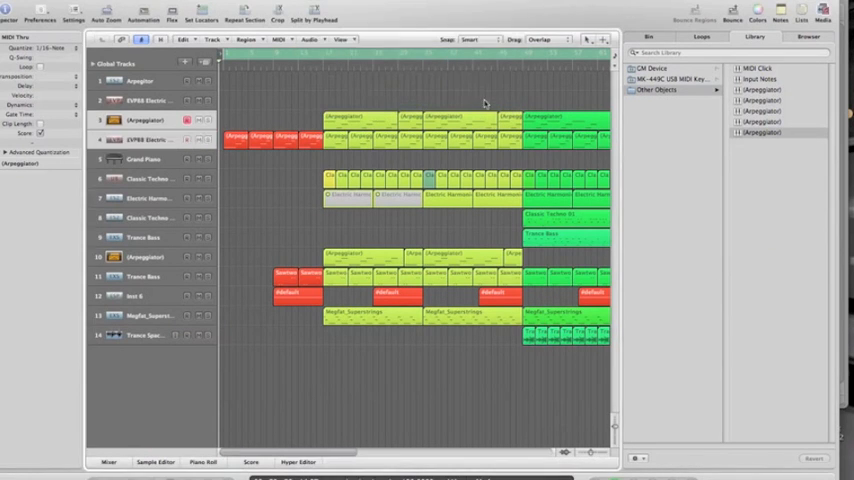
pyautogui.click(145, 139)
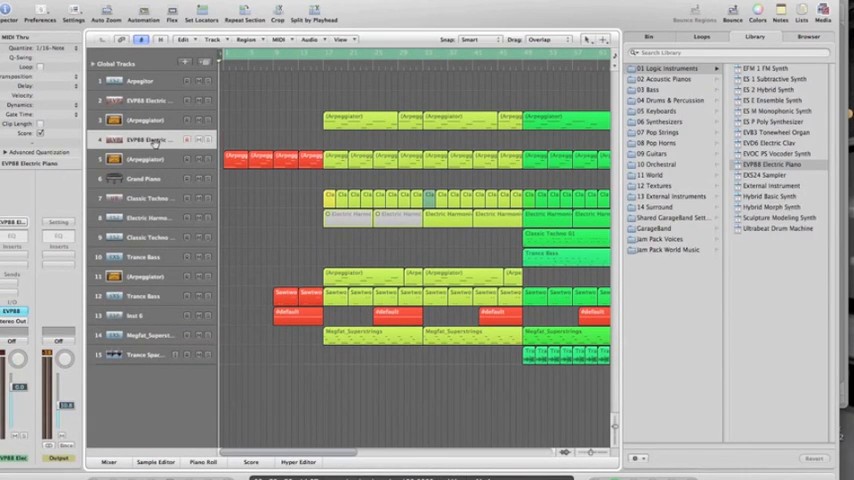
# Add one more Software Instrument track with Create in New Tracks
pyautogui.click(184, 63)
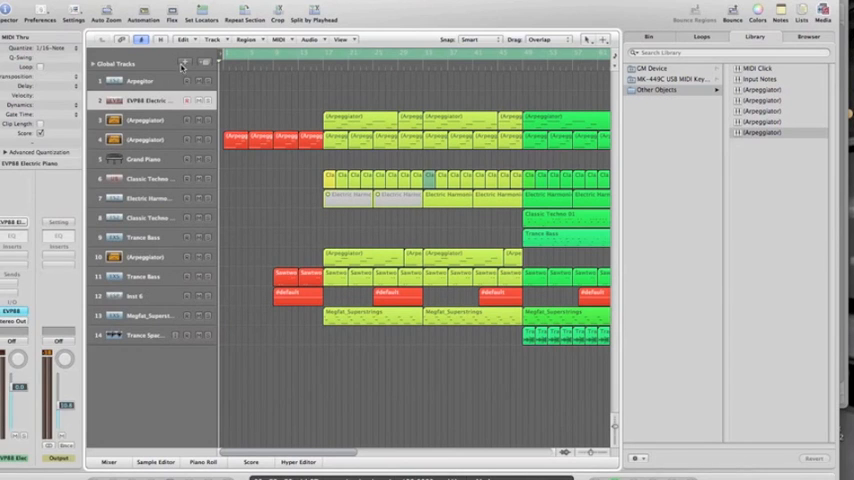
pyautogui.click(185, 64)
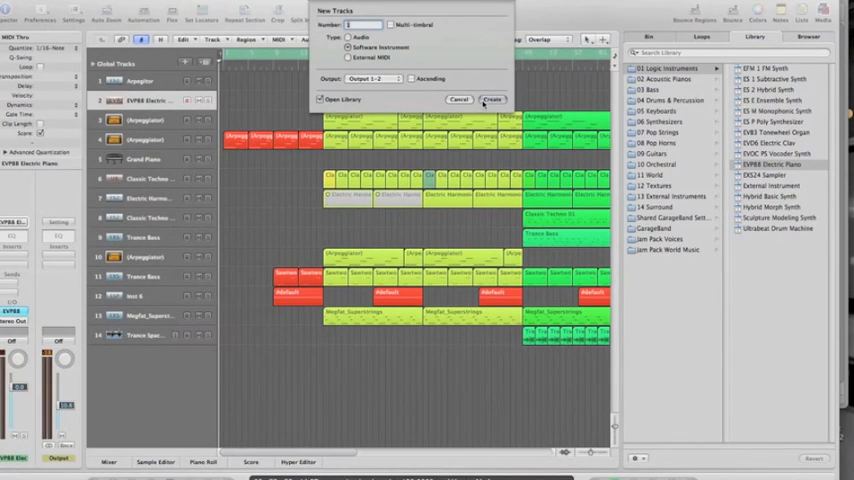
pyautogui.click(491, 99)
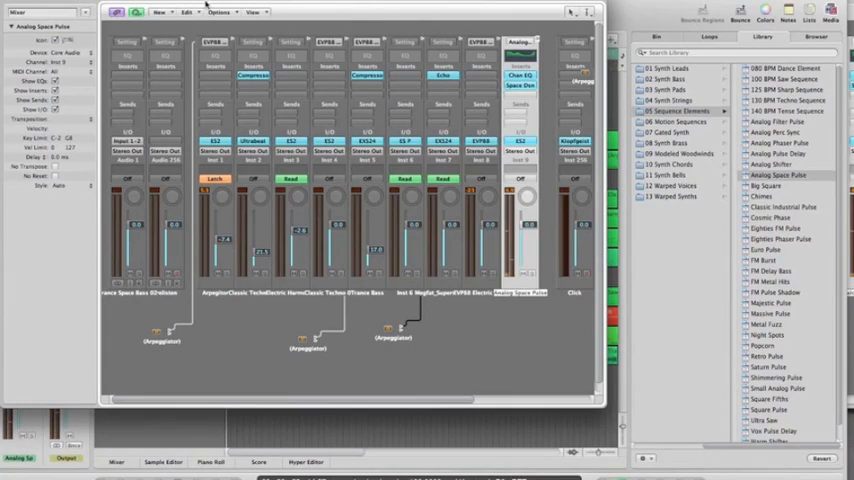
# In the Environment, browse the Options menu, then add an Arpeggiator object from New
pyautogui.click(219, 11)
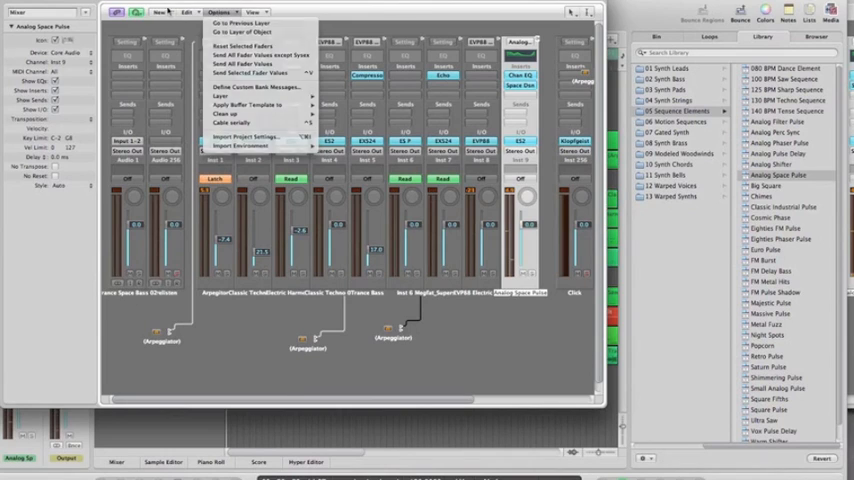
pyautogui.click(160, 12)
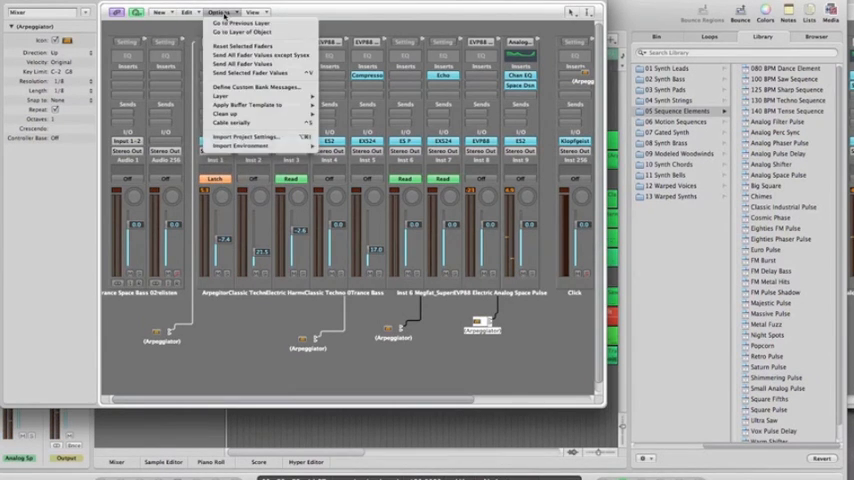
pyautogui.click(160, 11)
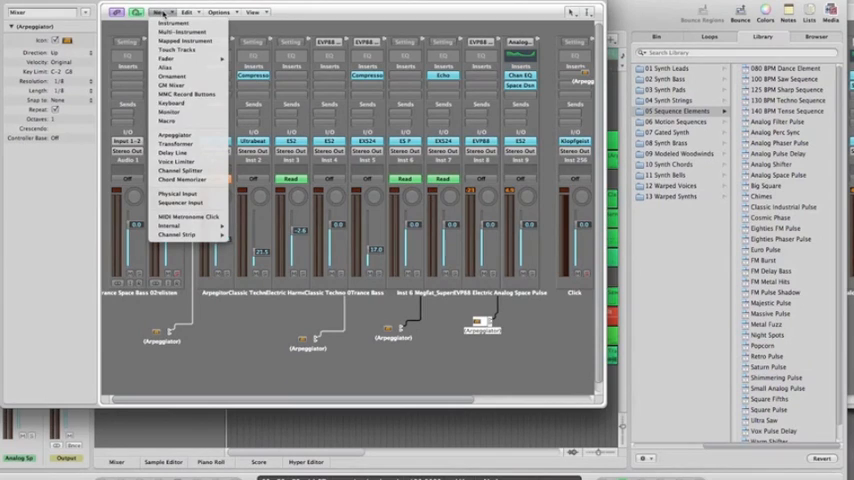
pyautogui.moveTo(354, 230)
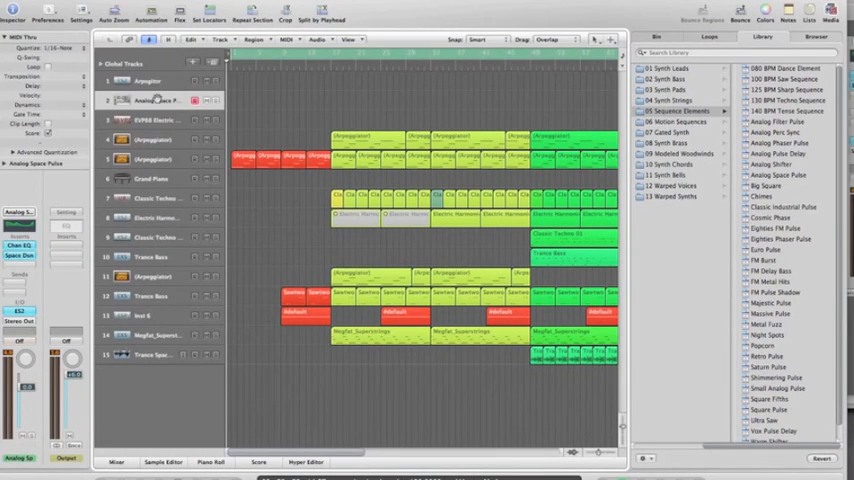
# Select track 3's electric piano and reassign the track to the Arpeggiator object
pyautogui.click(155, 120)
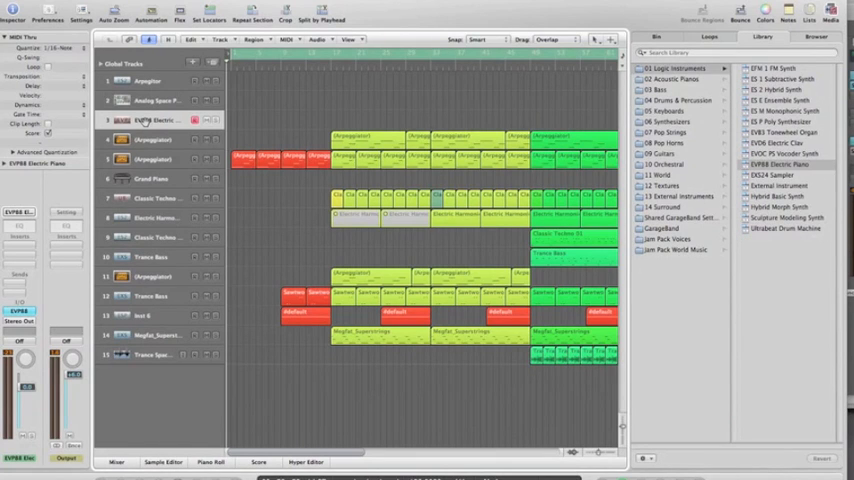
pyautogui.rightClick(145, 120)
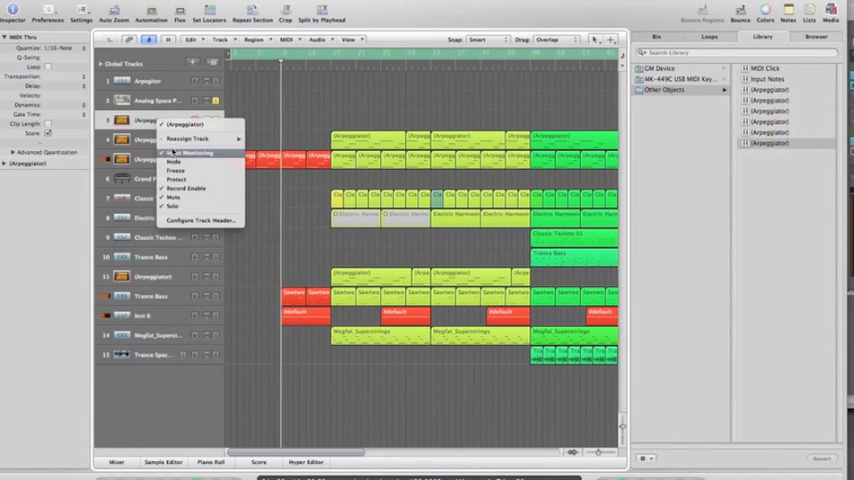
pyautogui.moveTo(187, 138)
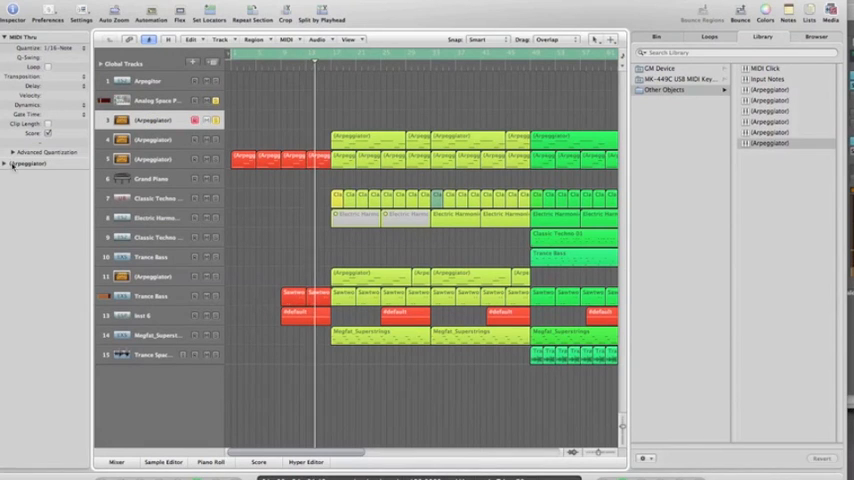
# Expand the Inspector's Arpeggiator parameters and set Resolution 1/16 and Length 1/32
pyautogui.click(6, 163)
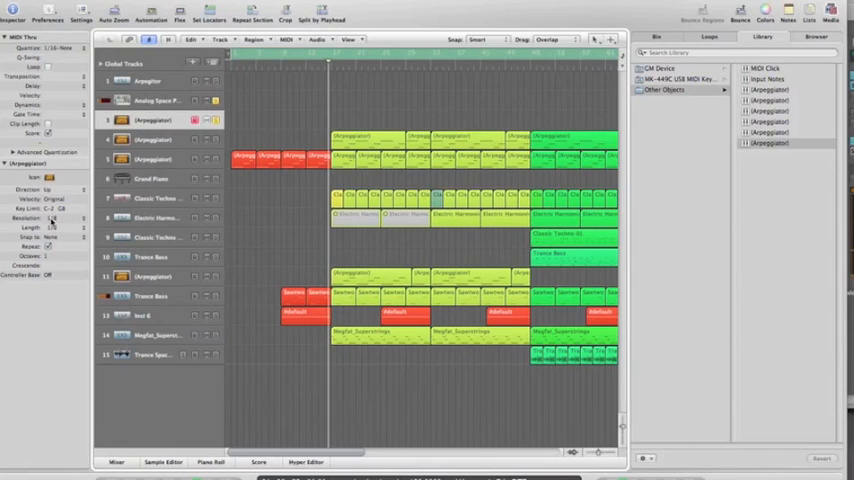
pyautogui.click(50, 218)
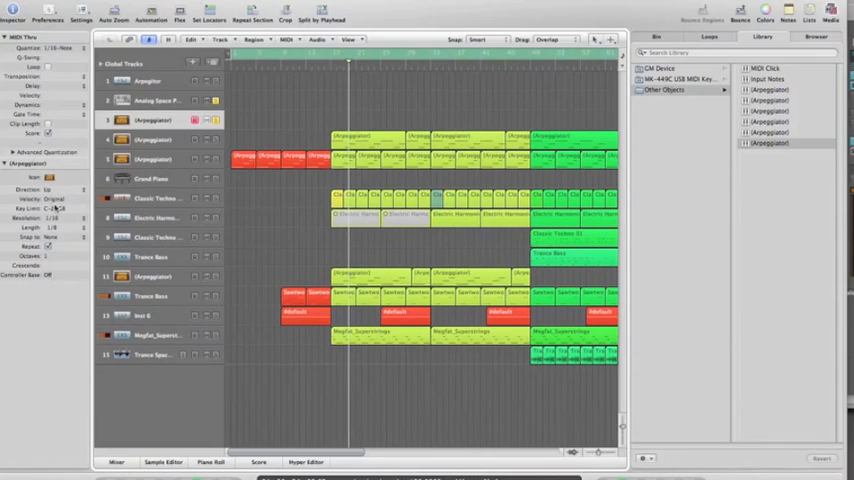
pyautogui.click(55, 227)
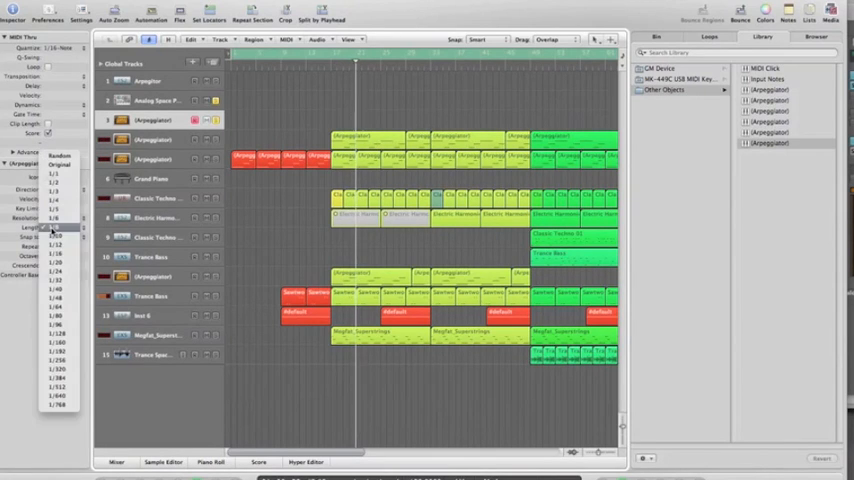
pyautogui.click(55, 227)
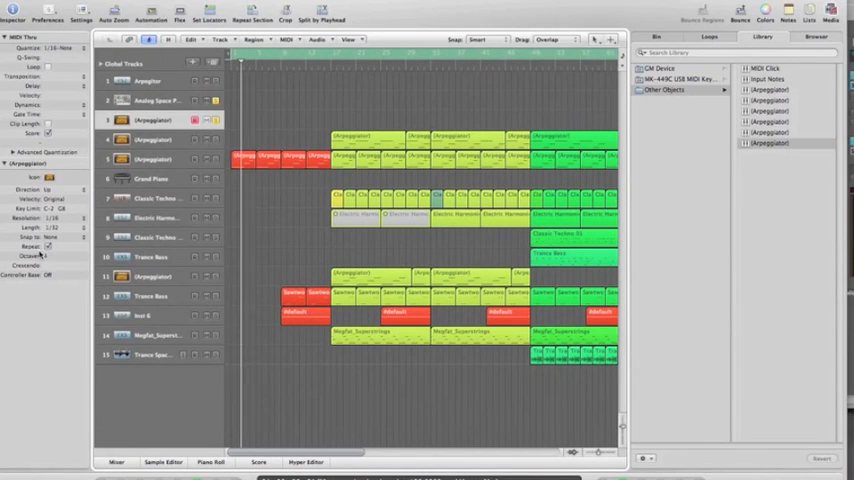
pyautogui.click(57, 189)
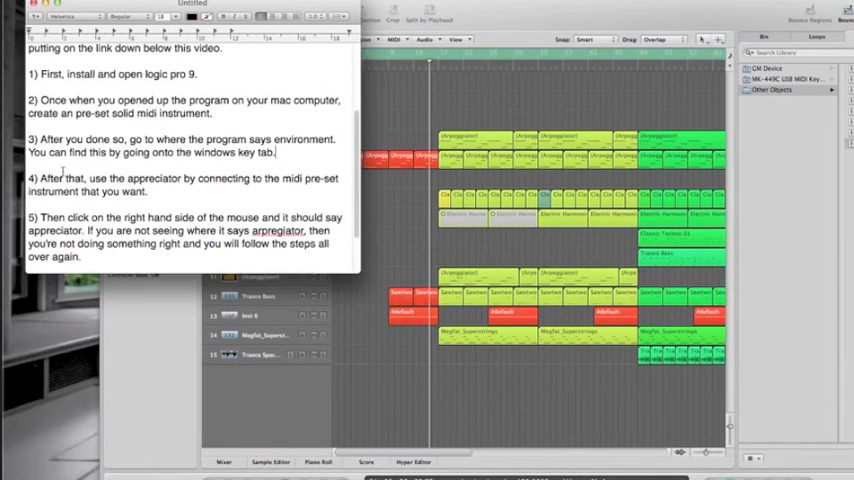
# Scroll the TextEdit note so steps one through five are visible
pyautogui.scroll(-3)
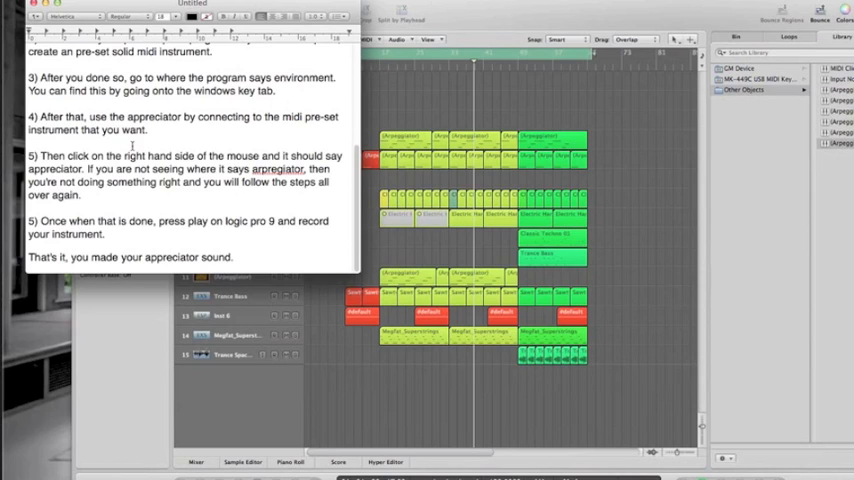
# Place the cursor back at the end of step three in the note
pyautogui.click(275, 90)
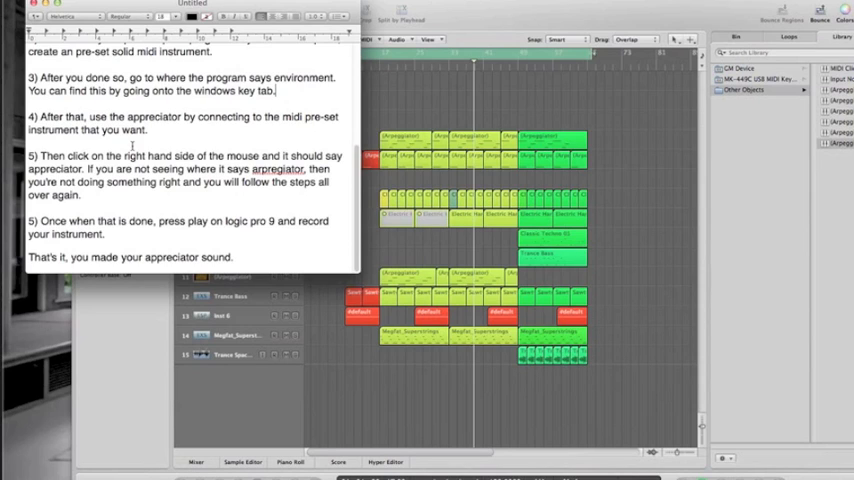